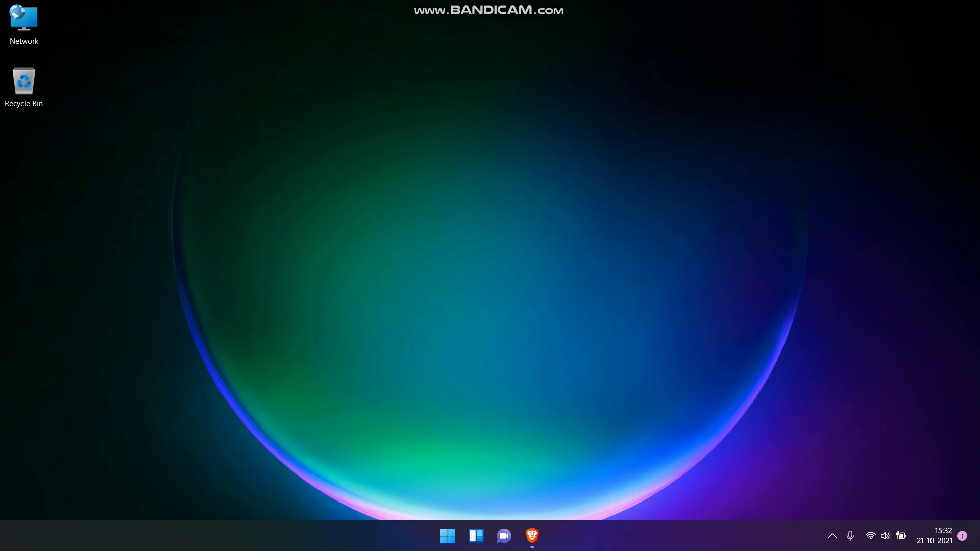
Step: Open File Explorer from the taskbar
{"action": "left_click", "coordinate": [470, 534]}
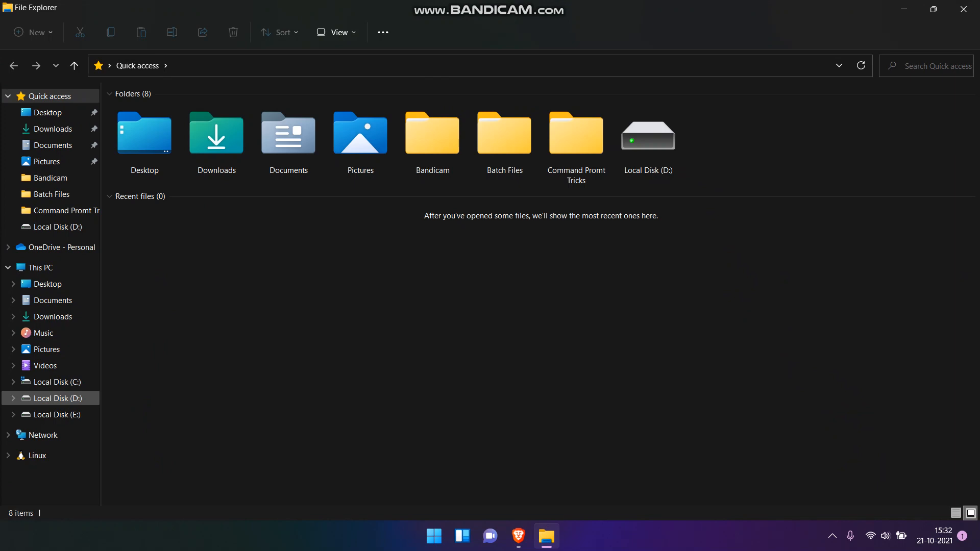
Step: Create a new empty text file named 'Jupyter Notebook' on Local Disk (D:)
{"action": "double_click", "coordinate": [648, 133]}
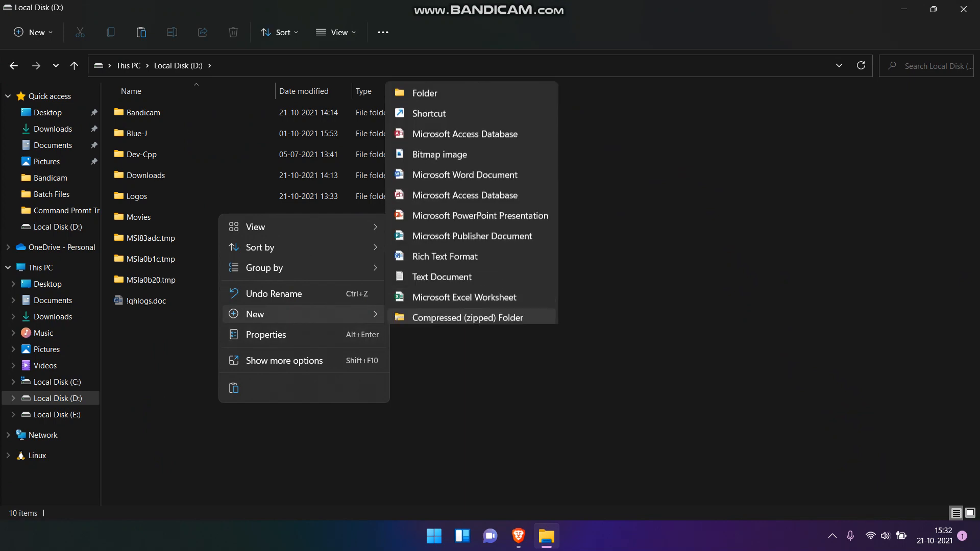
{"action": "left_click", "coordinate": [441, 276]}
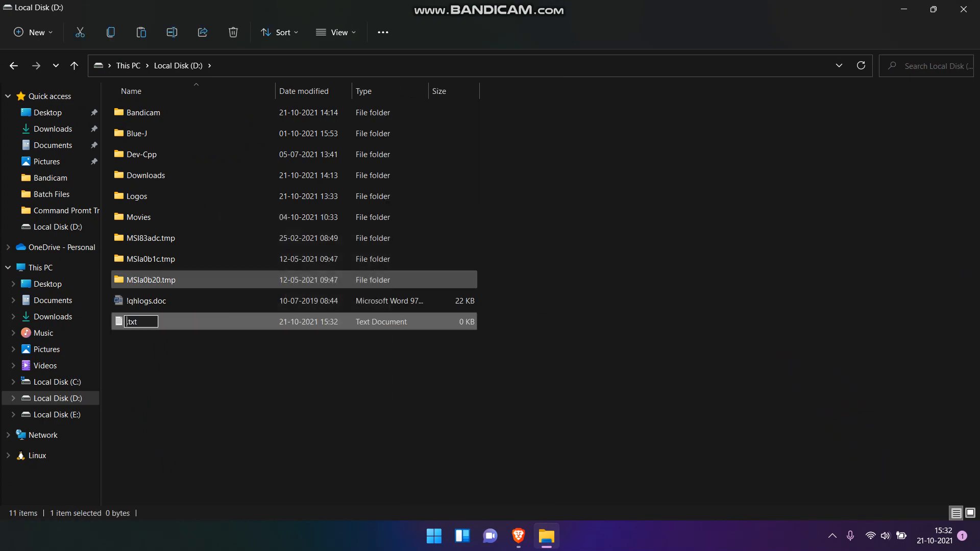
{"action": "type", "text": "Jupyter Noteboo"}
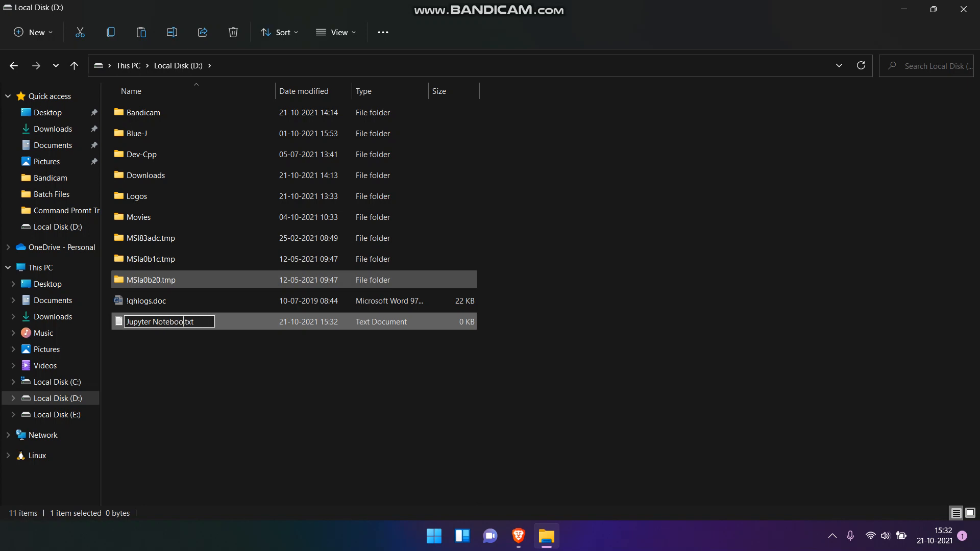
{"action": "key", "text": "Enter"}
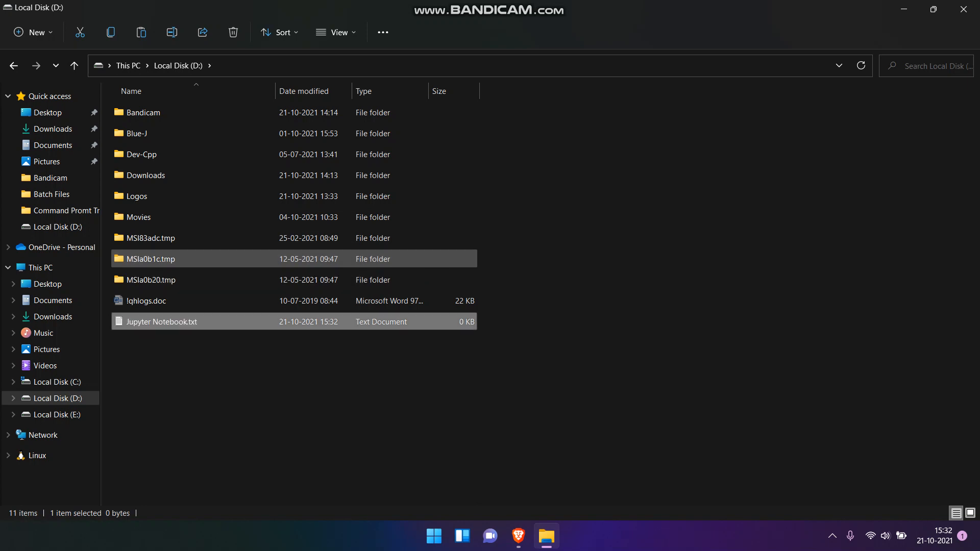
{"action": "double_click", "coordinate": [161, 322]}
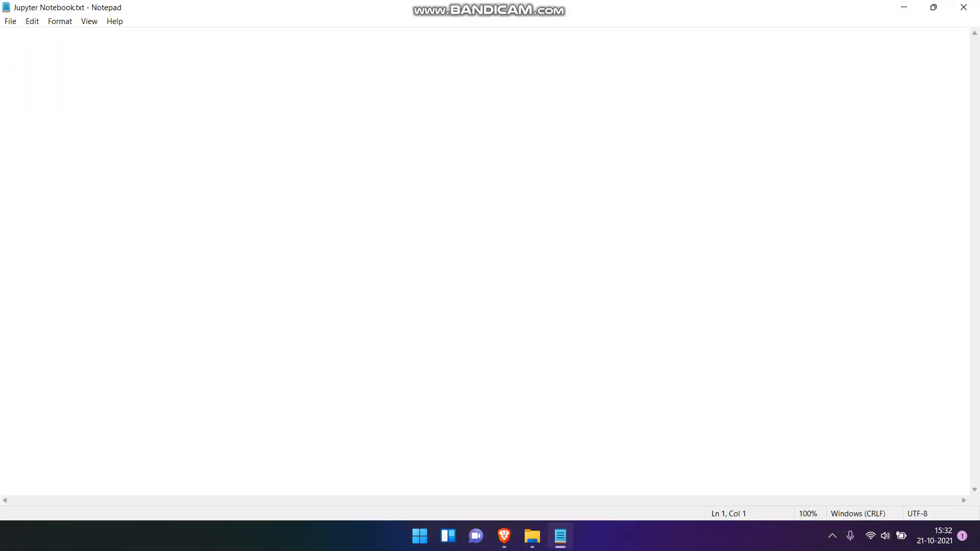
{"action": "type", "text": "@EC"}
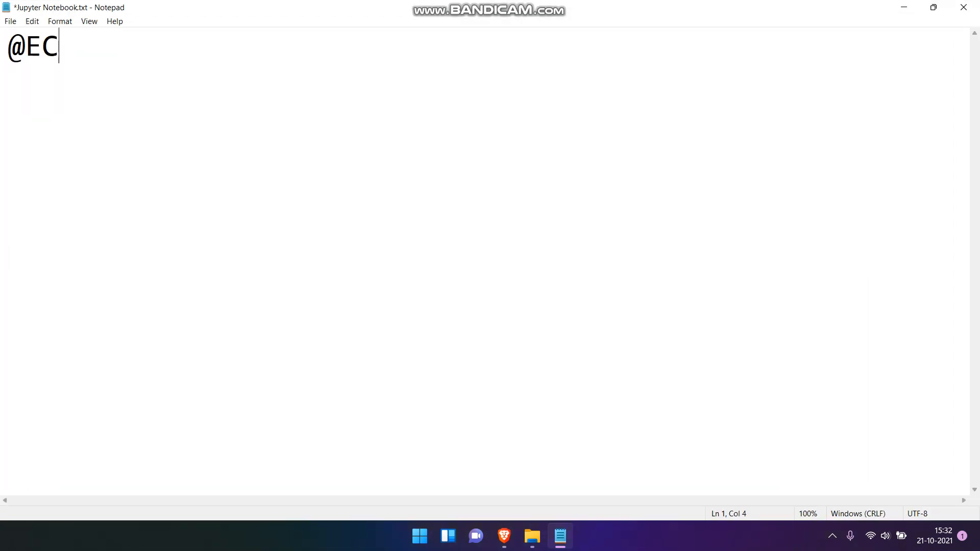
{"action": "type", "text": "HO"}
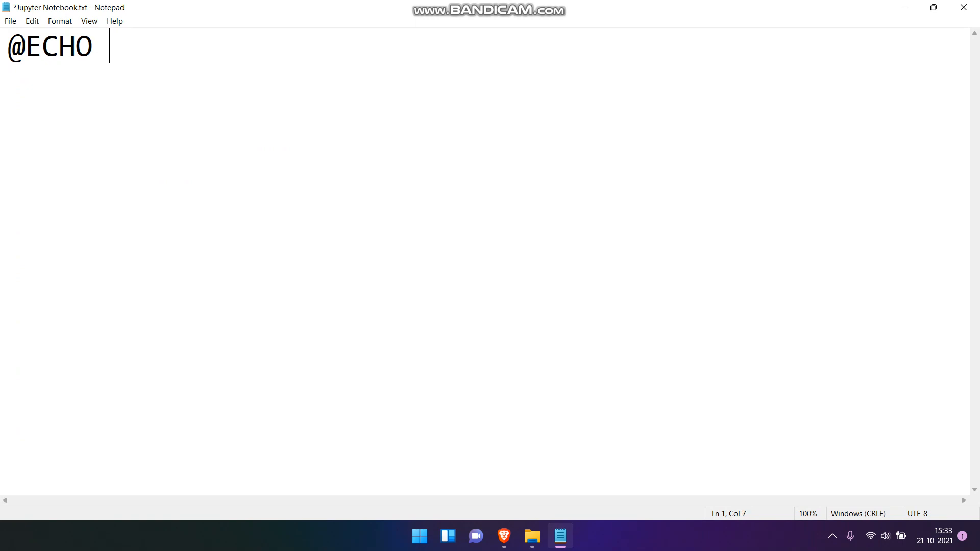
{"action": "type", "text": "OFF"}
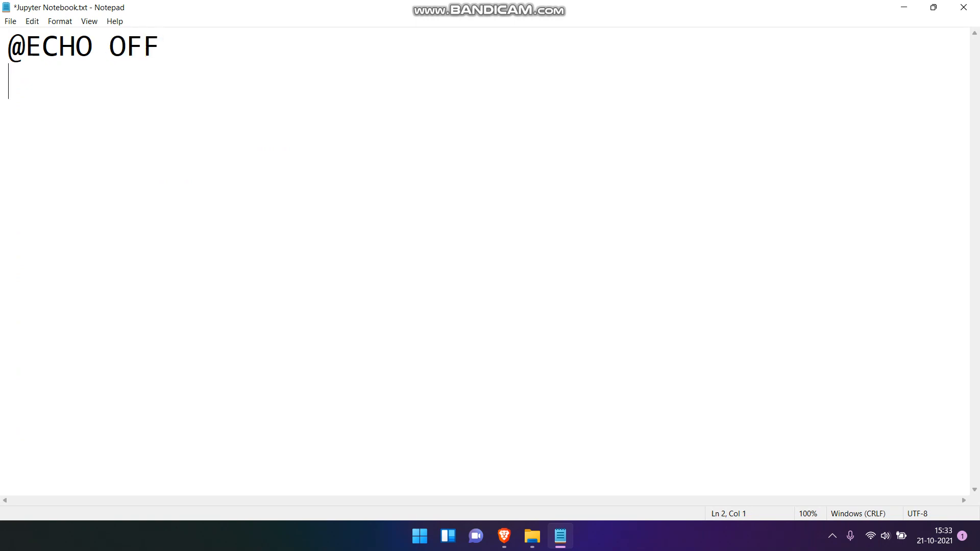
Step: Add the line 'CD /d C:\Users\lenovo' to the script
{"action": "type", "text": "CD /"}
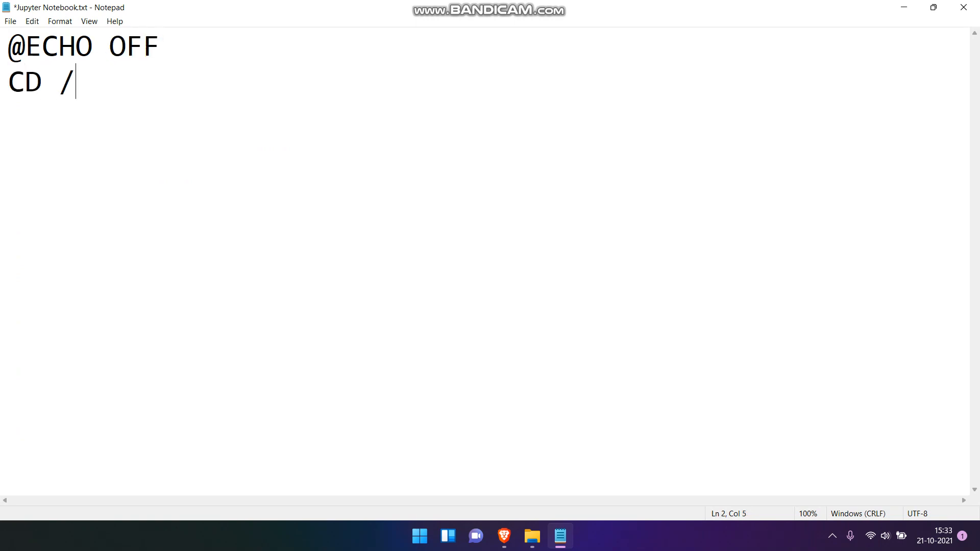
{"action": "type", "text": "d"}
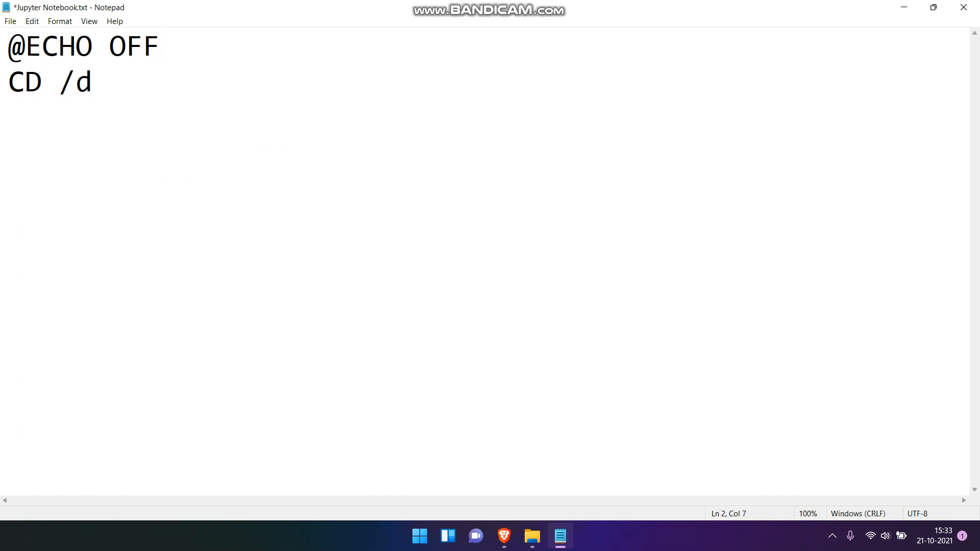
{"action": "type", "text": "C"}
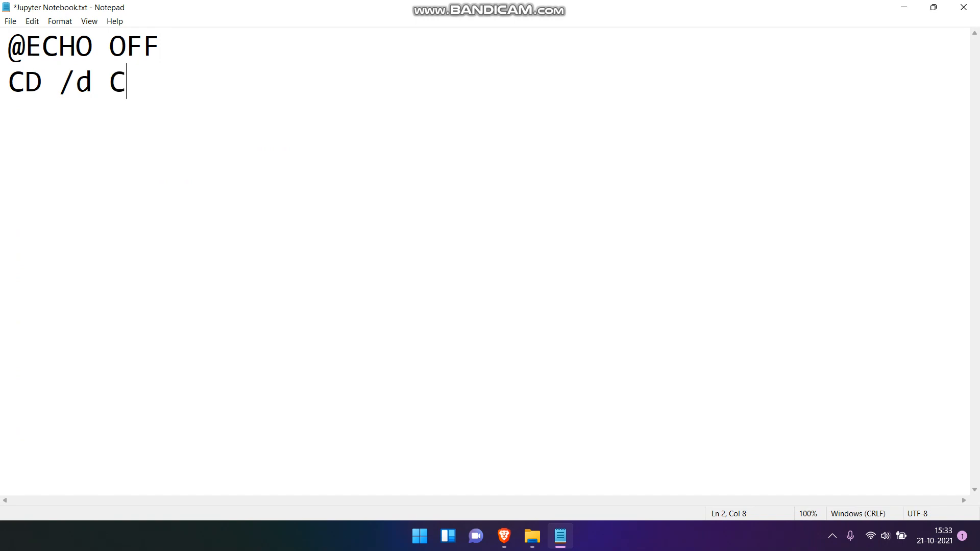
{"action": "type", "text": ":\\Use"}
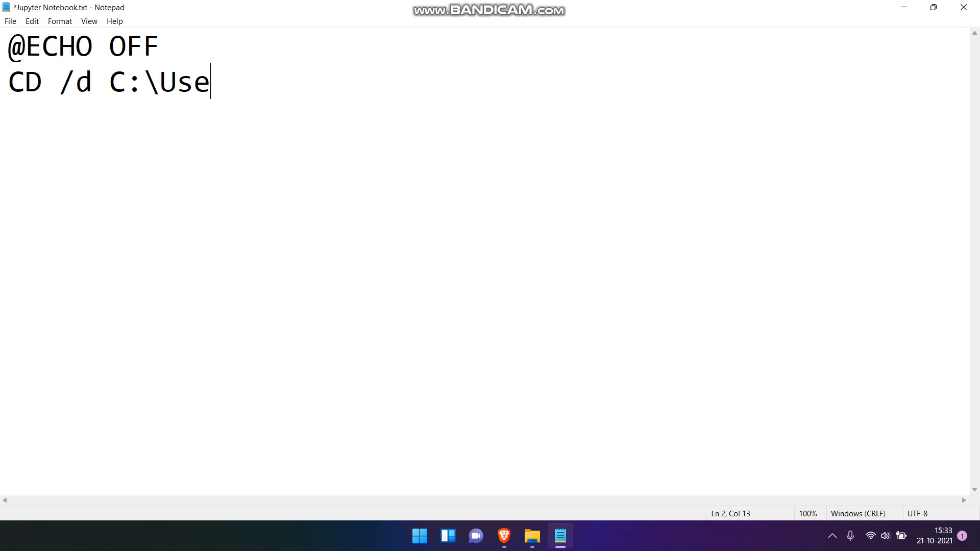
{"action": "type", "text": "rs\\le"}
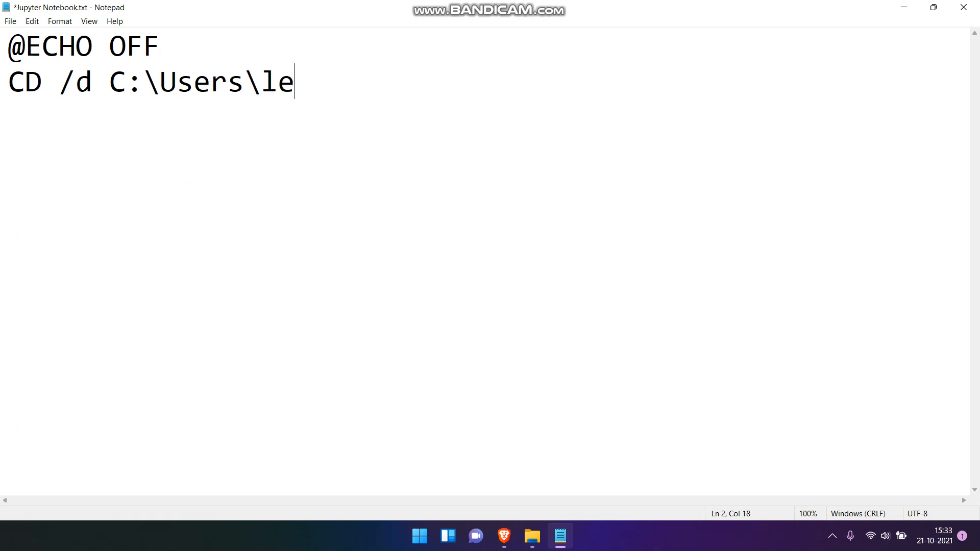
{"action": "type", "text": "novo"}
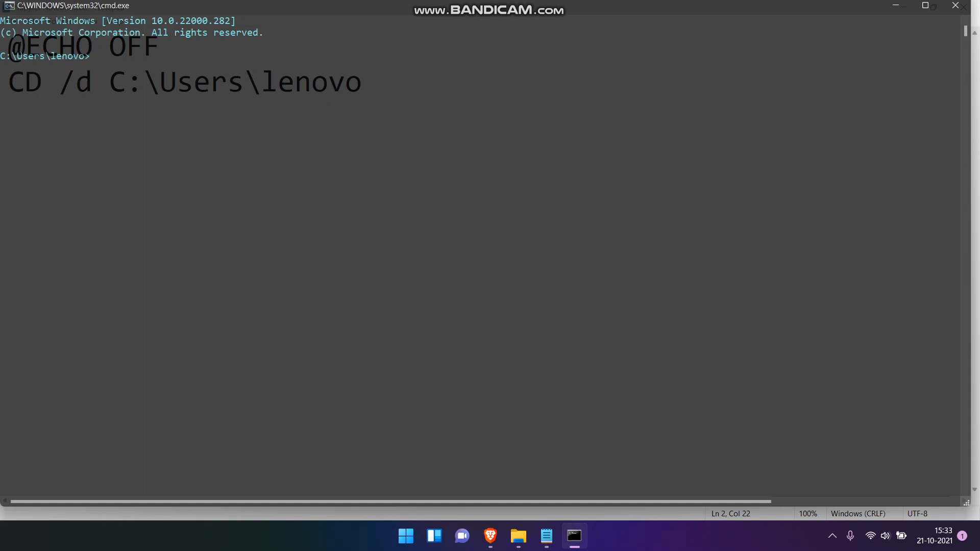
Step: Check the home folder path at the Command Prompt, then return to Notepad
{"action": "left_click", "coordinate": [41, 59]}
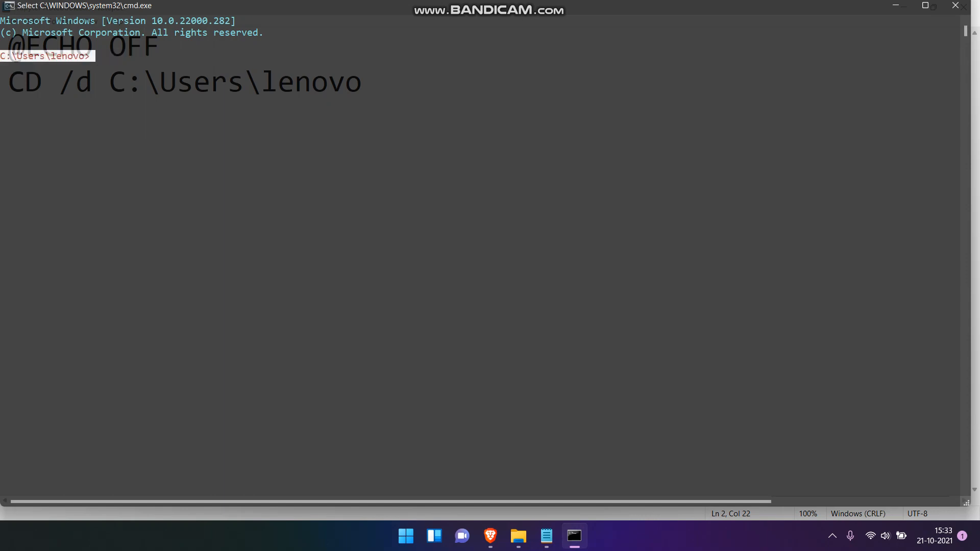
{"action": "left_click", "coordinate": [546, 536]}
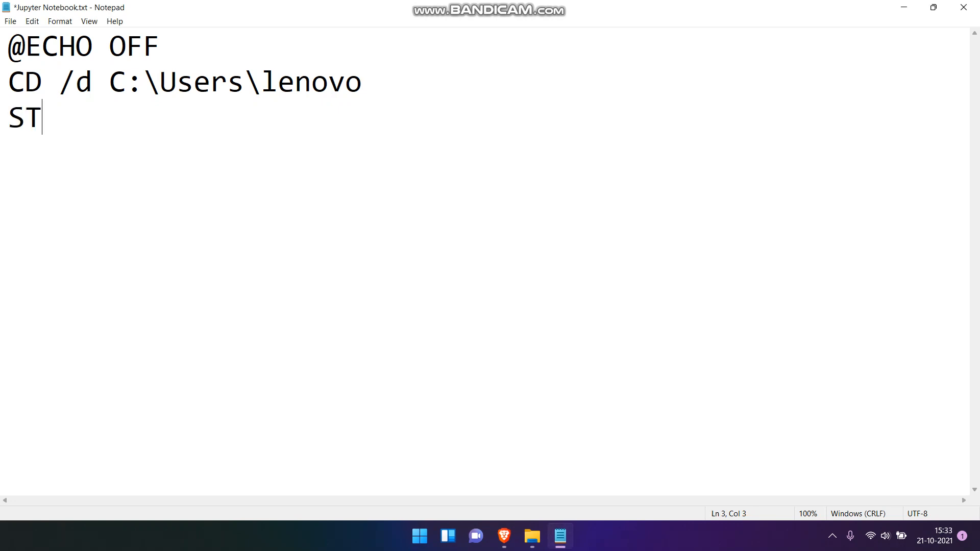
Step: Add 'START Jupyter Notebook', save as Jupyter Notebook.bat, and close Notepad
{"action": "type", "text": "ART Jupyt"}
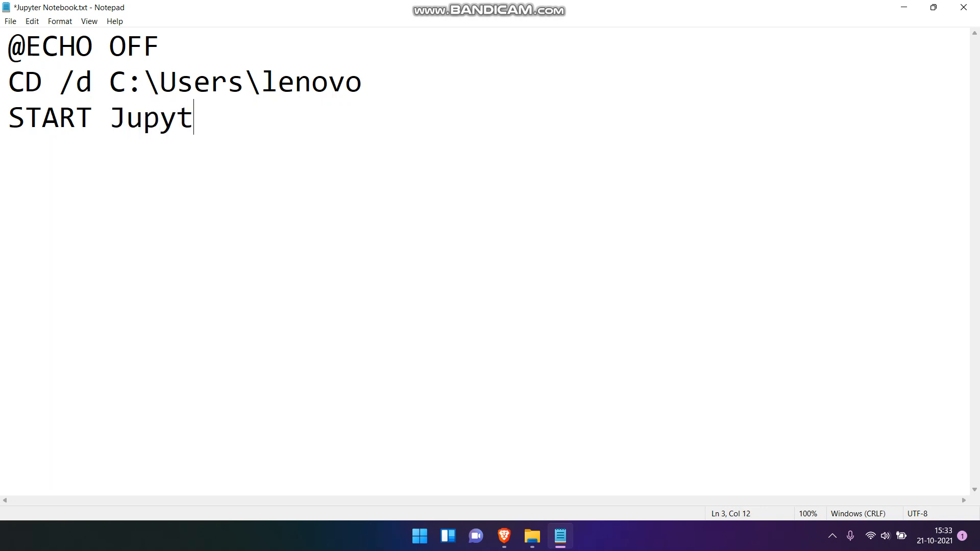
{"action": "type", "text": "er Noteboo"}
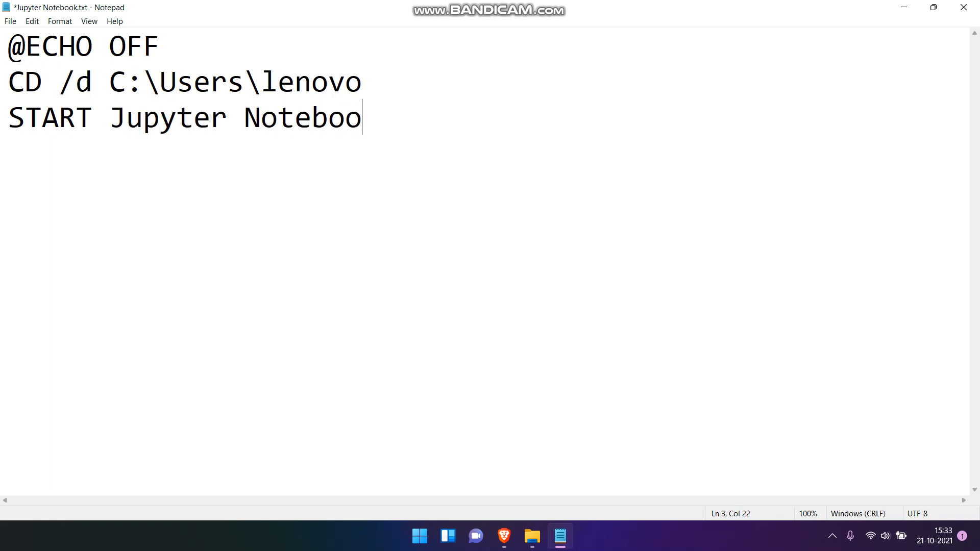
{"action": "type", "text": "k"}
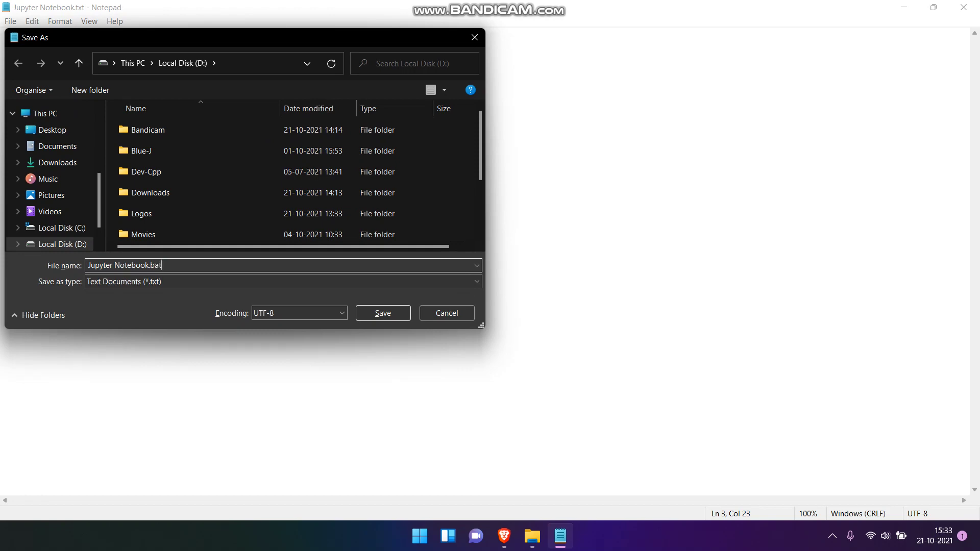
{"action": "left_click", "coordinate": [383, 313]}
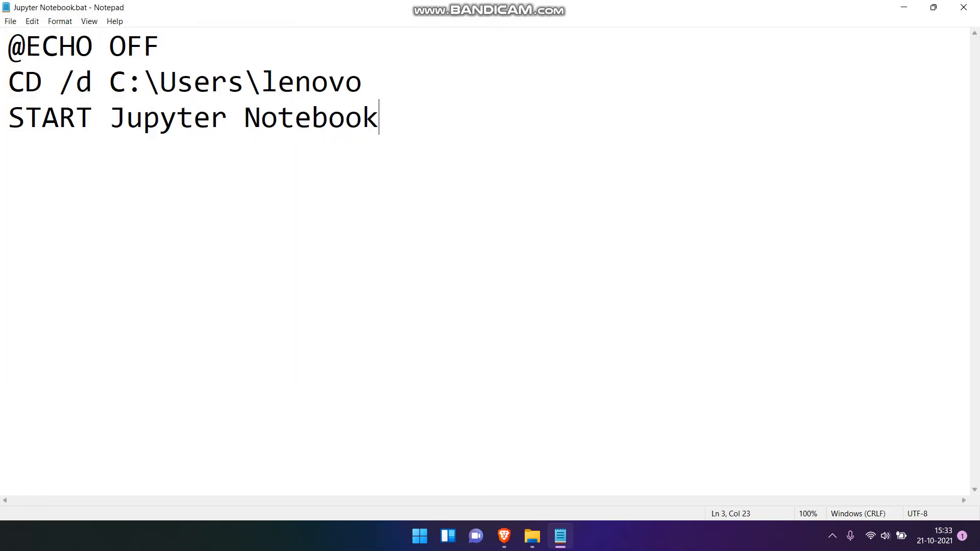
{"action": "left_click", "coordinate": [532, 536]}
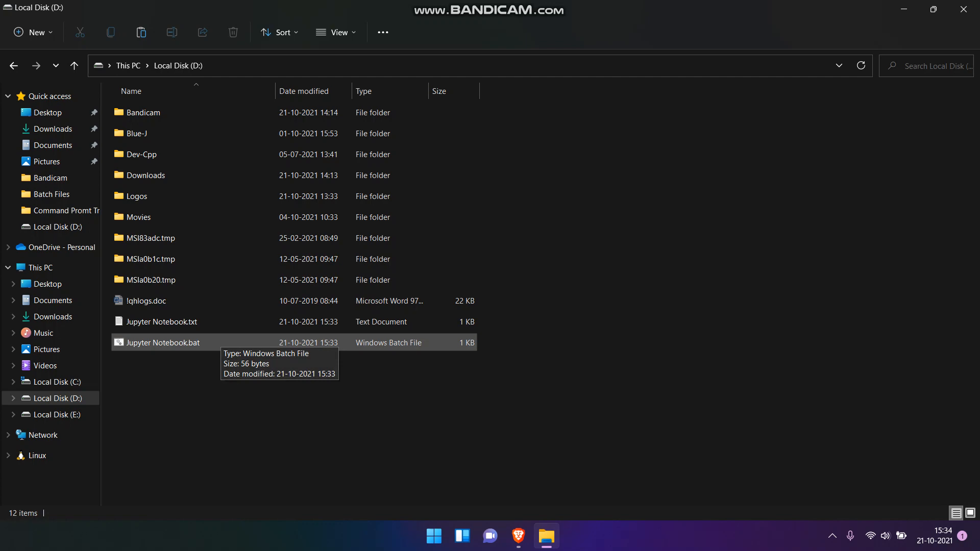
{"action": "double_click", "coordinate": [162, 343]}
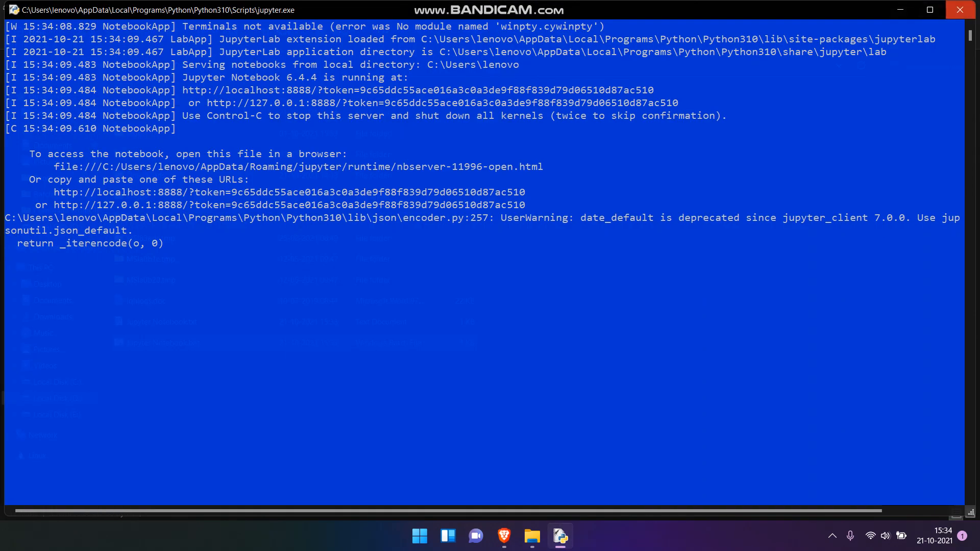
{"action": "left_click", "coordinate": [546, 536]}
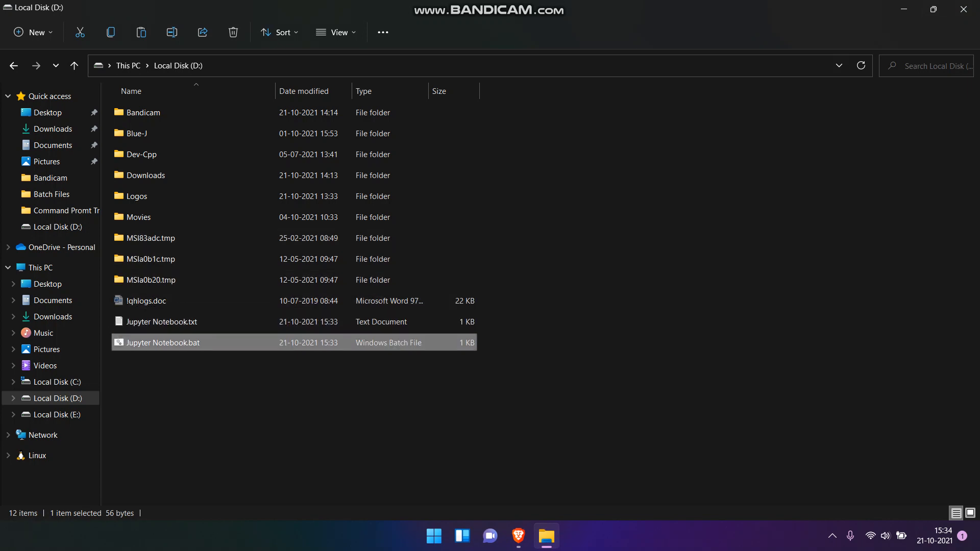
{"action": "mouse_move", "coordinate": [164, 342]}
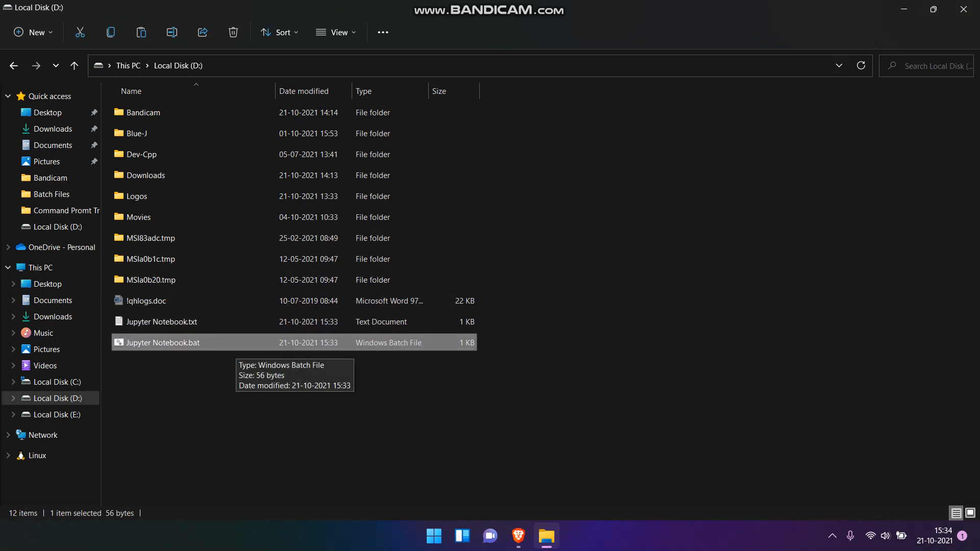
Step: Create a desktop shortcut to Jupyter Notebook.bat from its context menu
{"action": "right_click", "coordinate": [162, 342]}
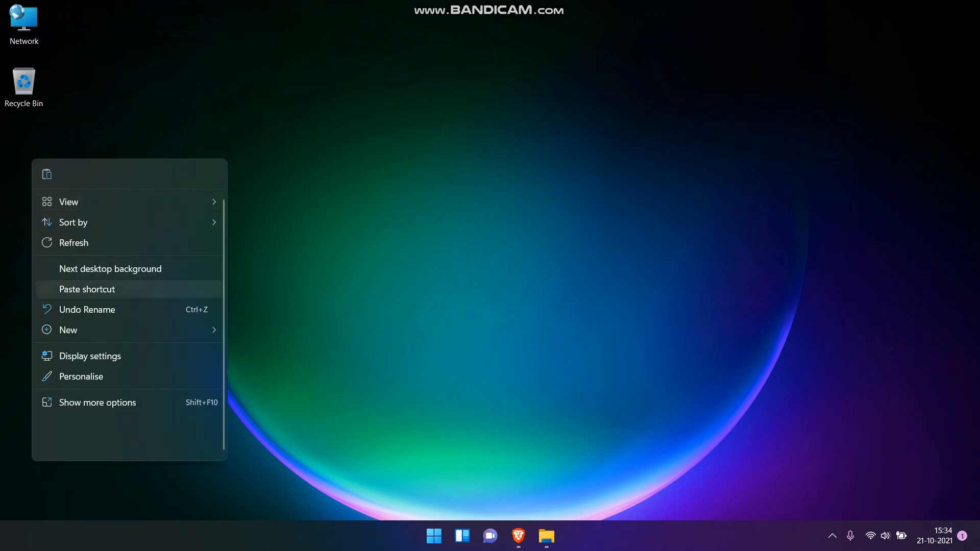
{"action": "left_click", "coordinate": [87, 289]}
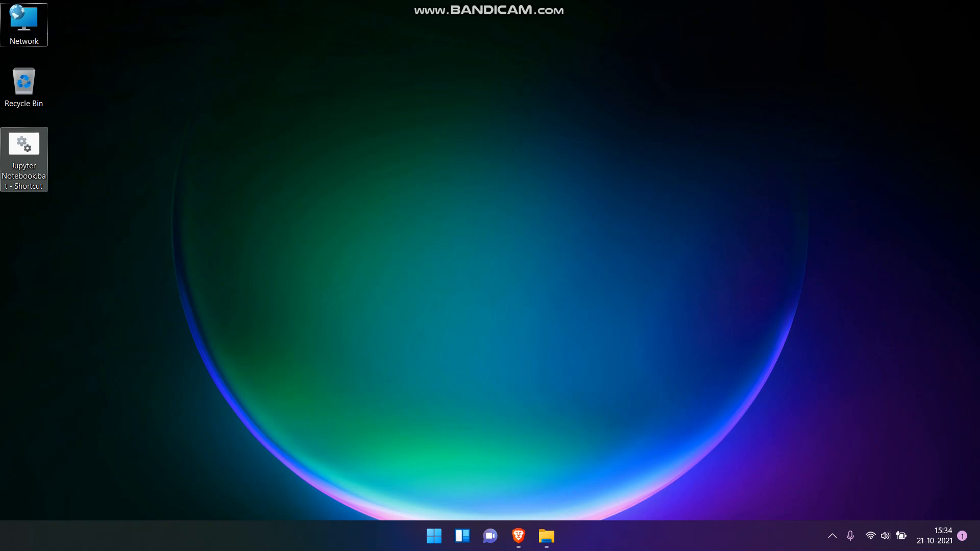
{"action": "mouse_move", "coordinate": [25, 148]}
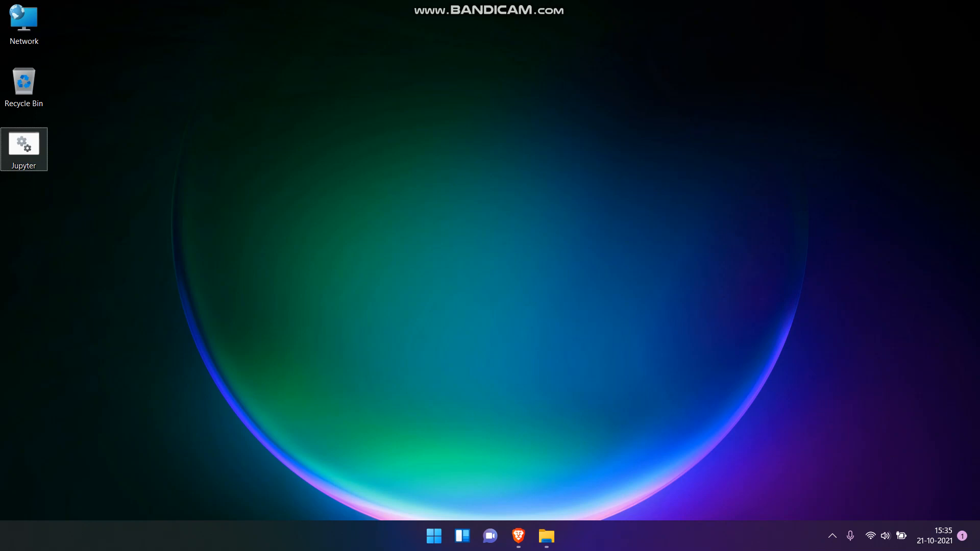
{"action": "mouse_move", "coordinate": [23, 144]}
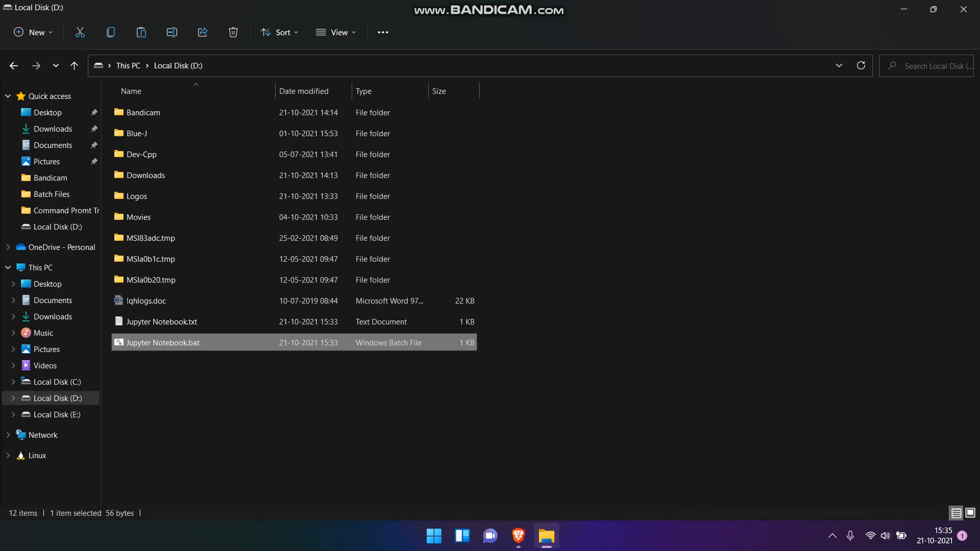
{"action": "mouse_move", "coordinate": [137, 196]}
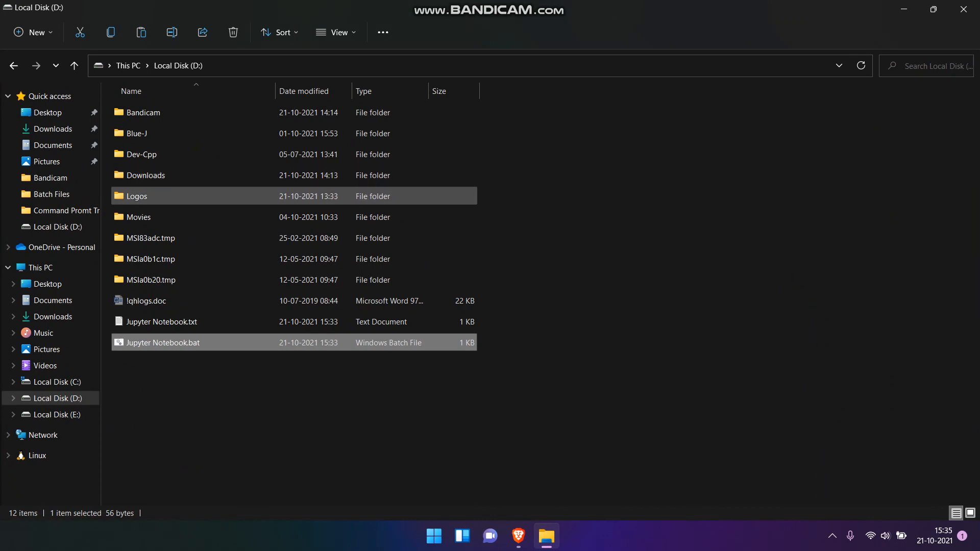
Step: Inspect the Jupyter logo files in D:\Logos\Jupyter, then return to the desktop
{"action": "double_click", "coordinate": [136, 196]}
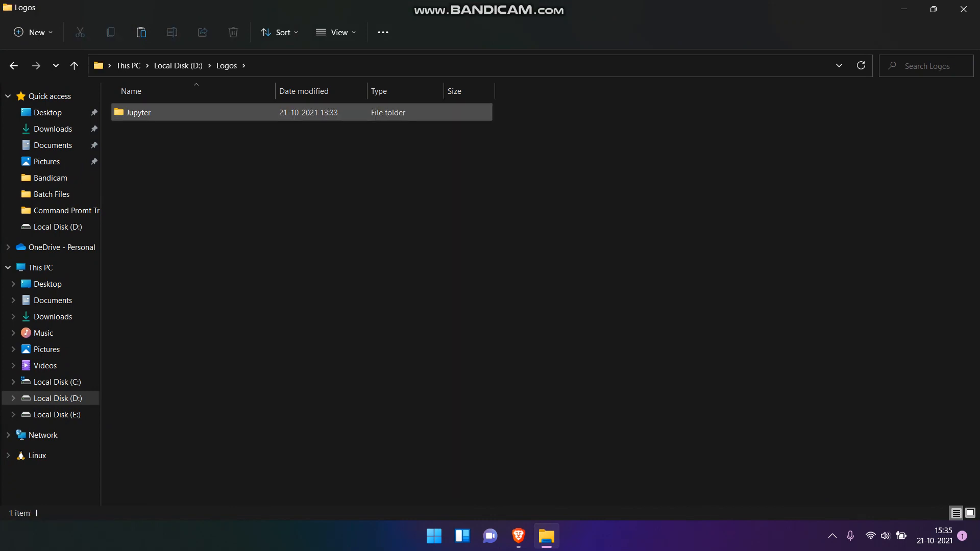
{"action": "double_click", "coordinate": [138, 112]}
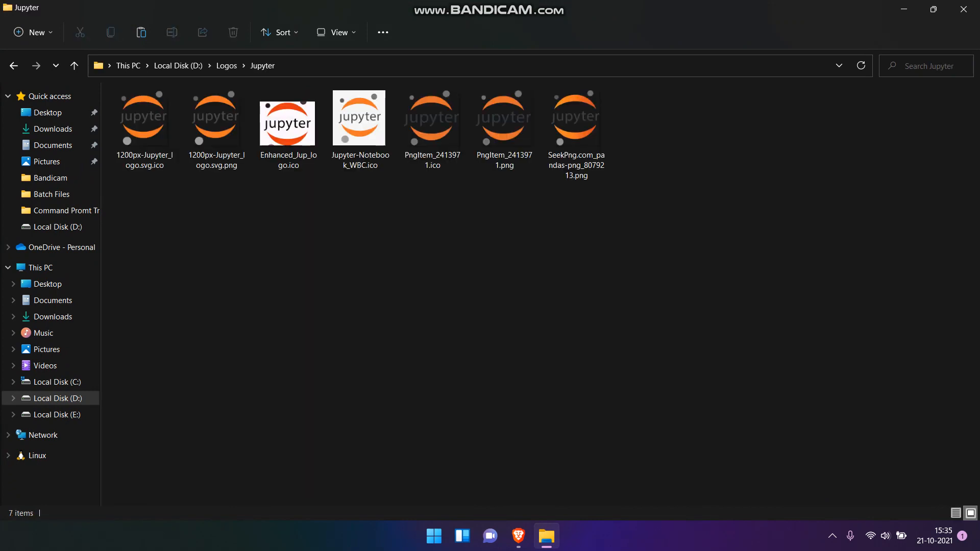
{"action": "left_click", "coordinate": [216, 117]}
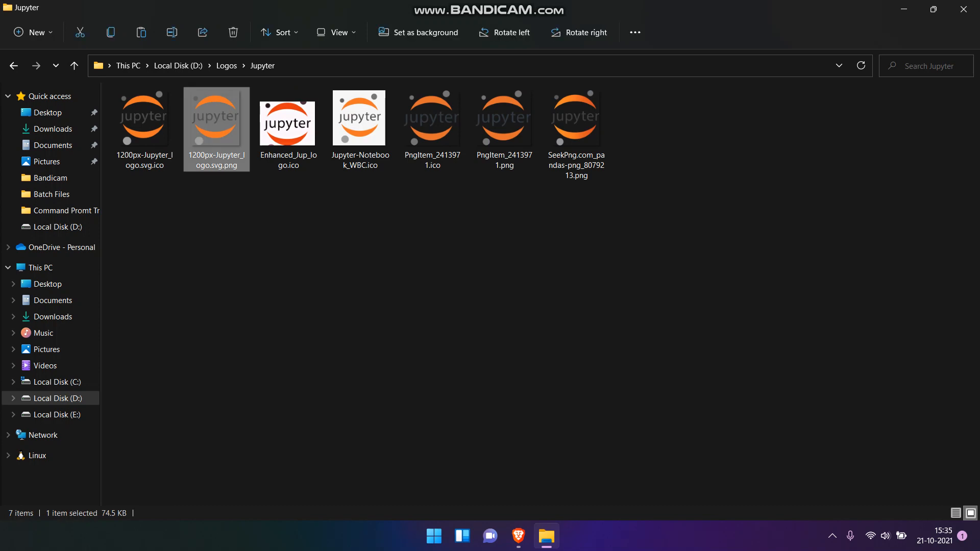
{"action": "left_click", "coordinate": [432, 118]}
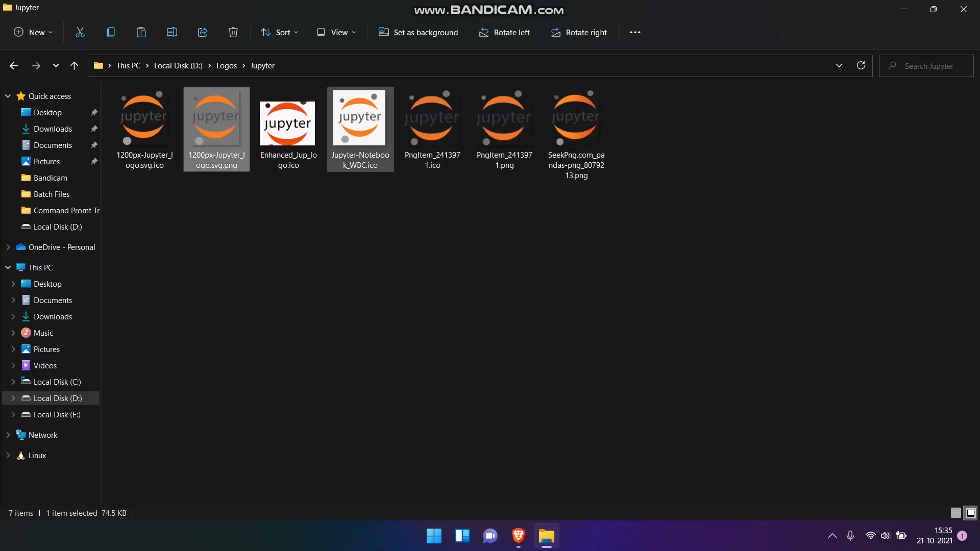
{"action": "left_click", "coordinate": [432, 119]}
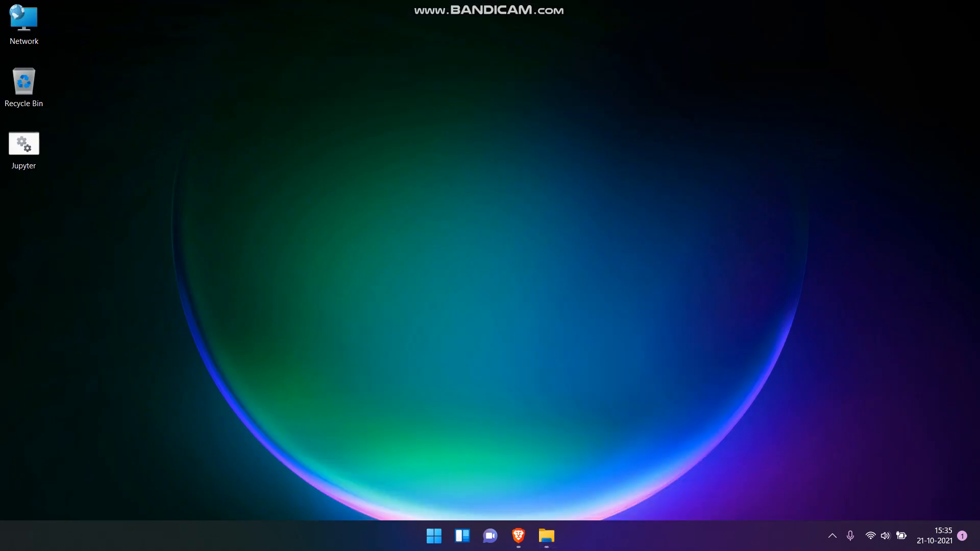
Step: Open the online-convert.com Convert to ICO page and scroll through its options
{"action": "left_click", "coordinate": [517, 536]}
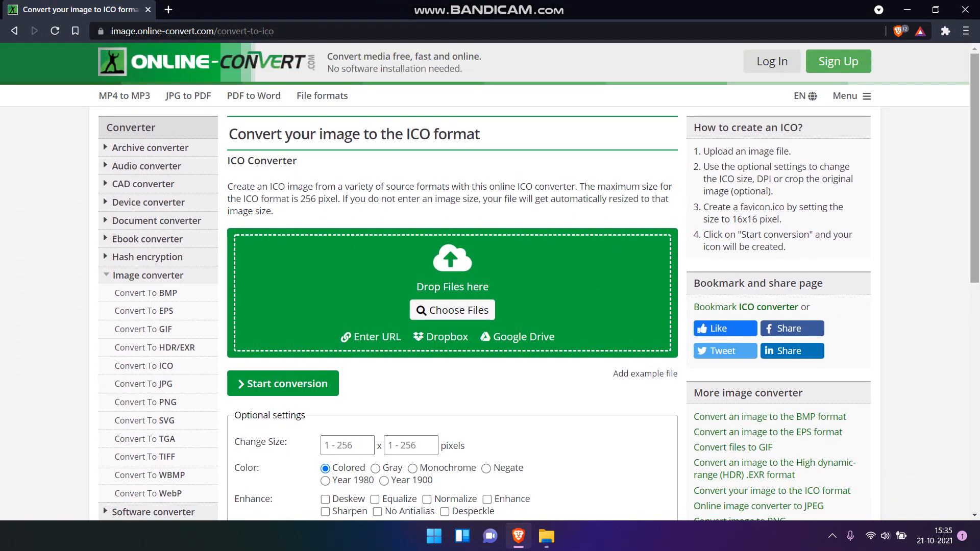
{"action": "scroll", "scroll_direction": "down", "scroll_amount": 3}
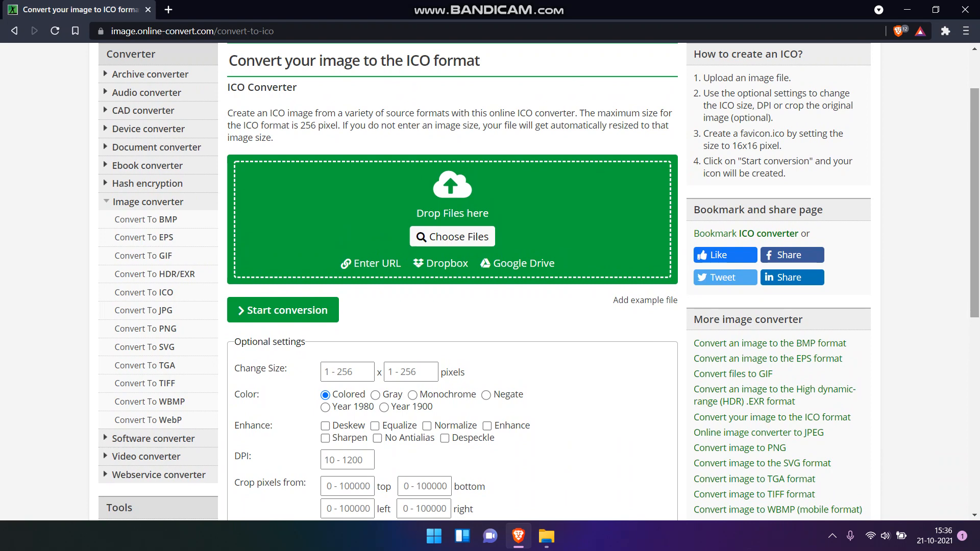
{"action": "scroll", "scroll_direction": "up", "scroll_amount": 3}
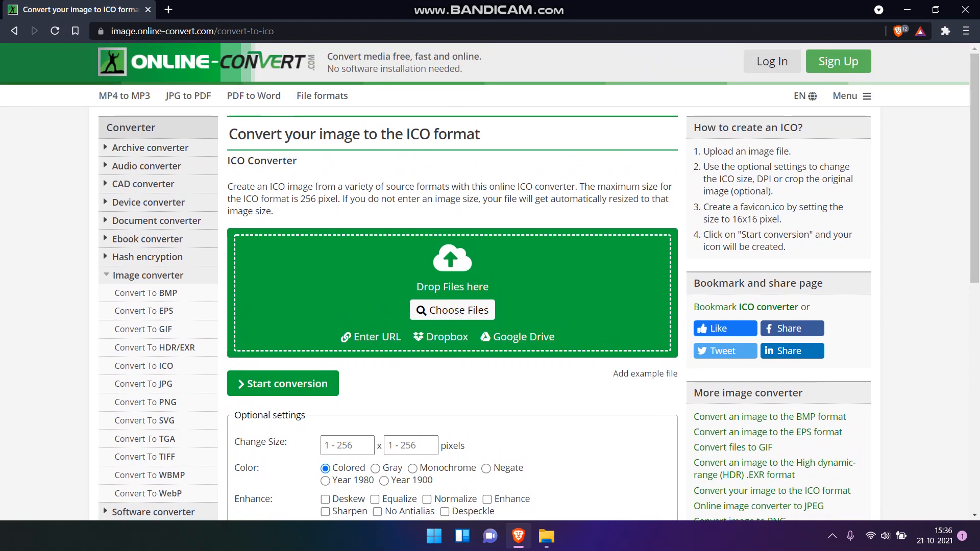
{"action": "scroll", "scroll_direction": "down", "scroll_amount": 3}
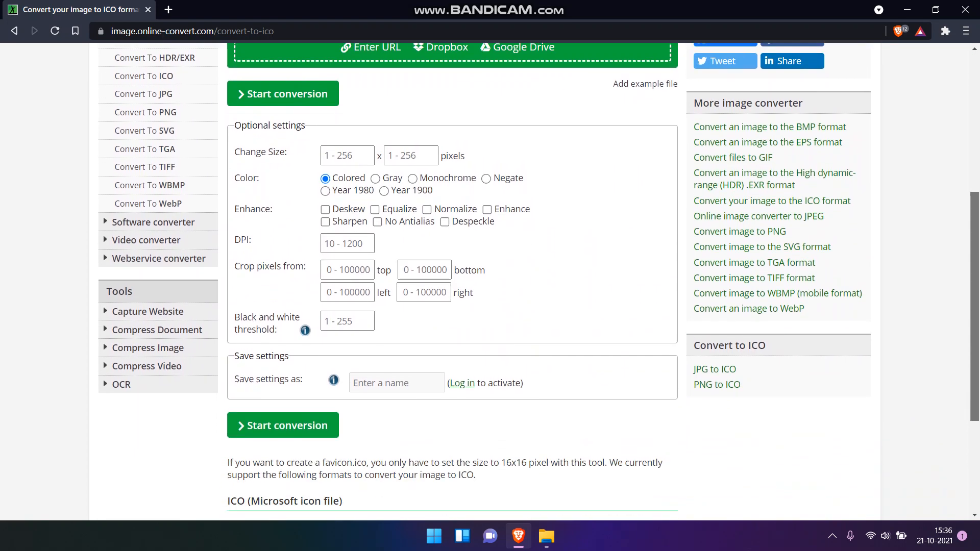
{"action": "scroll", "scroll_direction": "down", "scroll_amount": 3}
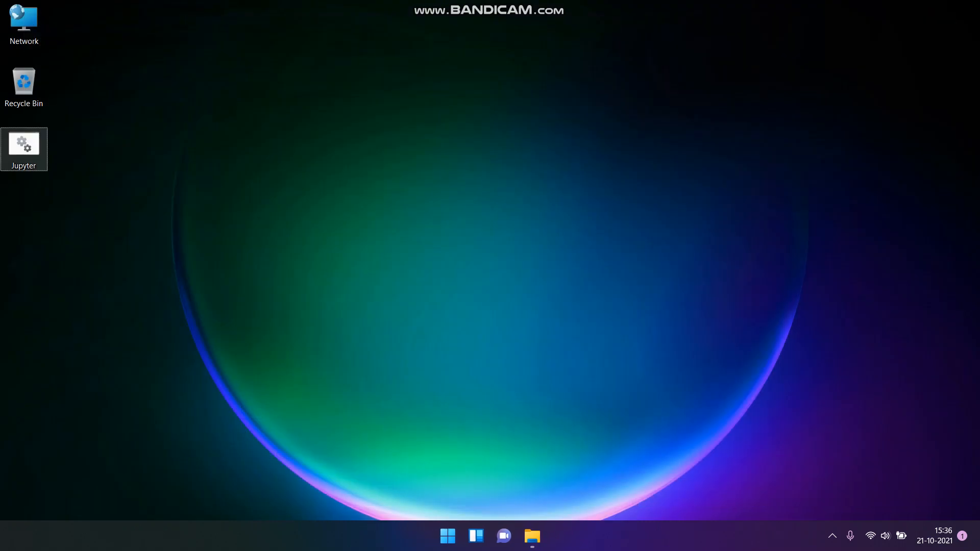
Step: Open the shortcut's Change Icon dialog, dismissing the no-icons warning
{"action": "right_click", "coordinate": [24, 144]}
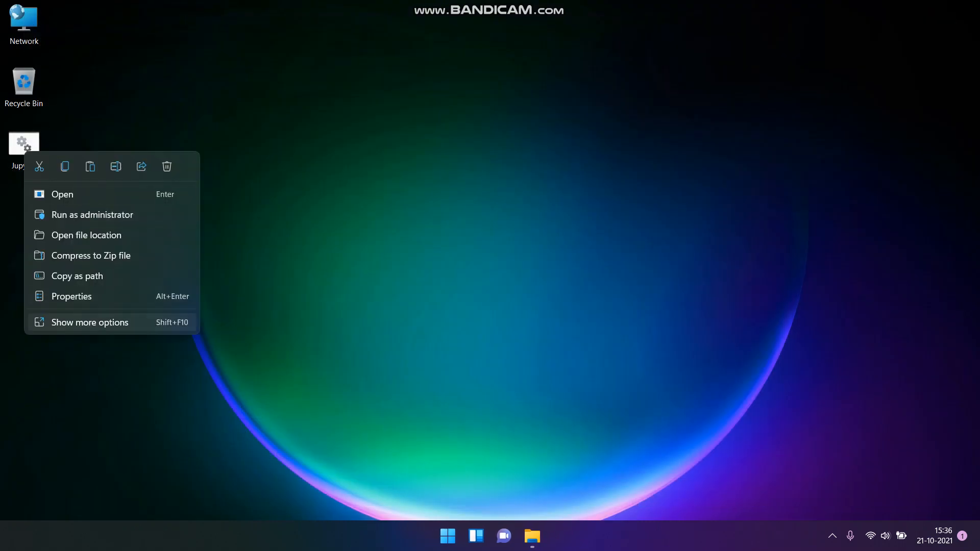
{"action": "left_click", "coordinate": [71, 296]}
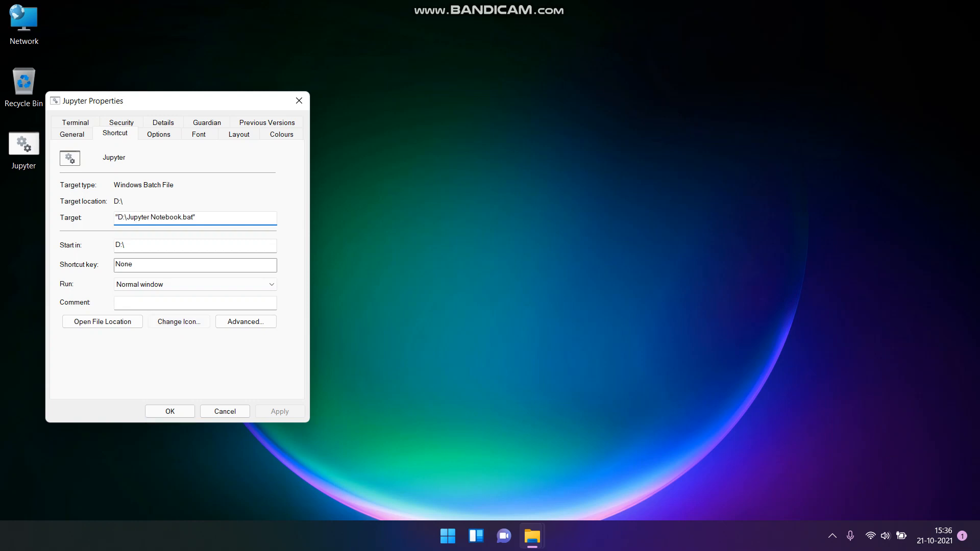
{"action": "left_click", "coordinate": [178, 322]}
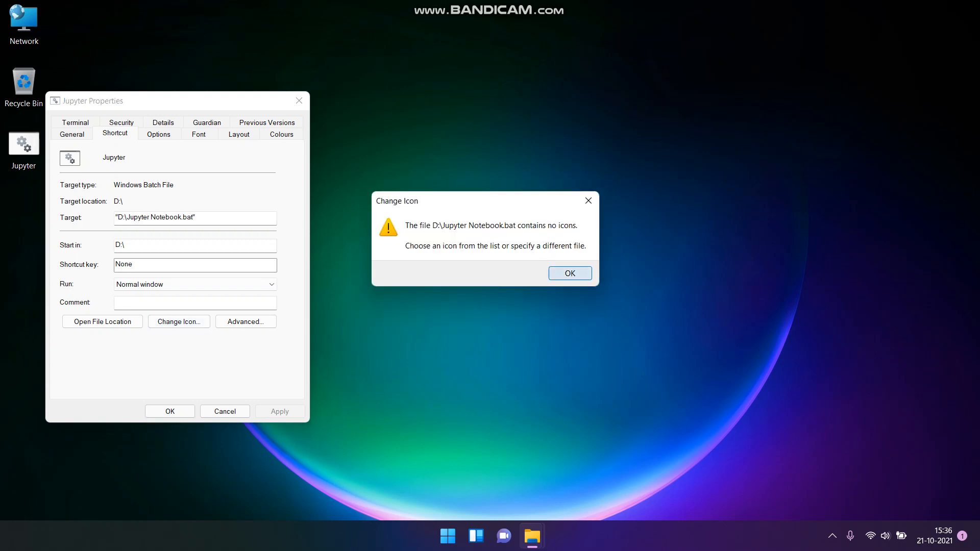
{"action": "left_click", "coordinate": [569, 273]}
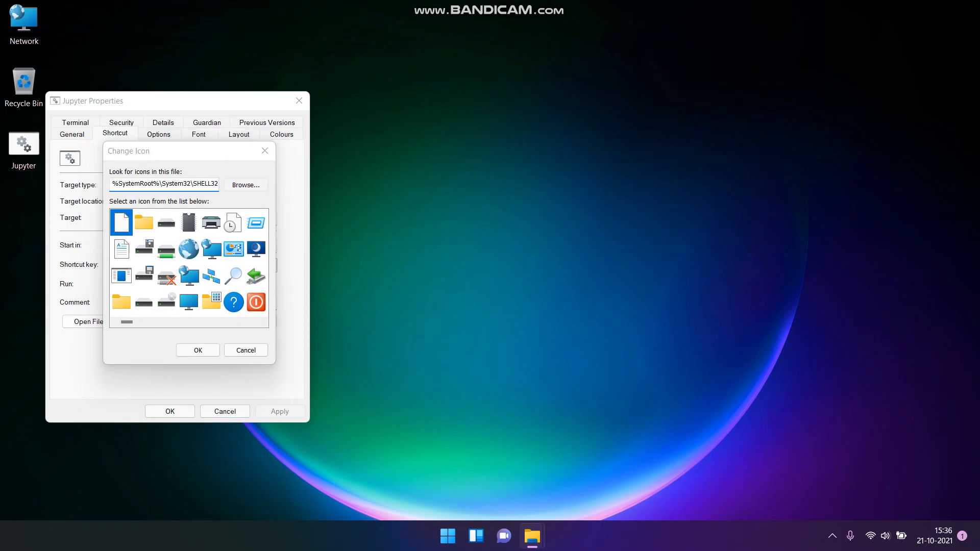
Step: Set the shortcut icon to PngItem_2413971.ico from D:\Logos\Jupyter and apply it
{"action": "left_click", "coordinate": [245, 185]}
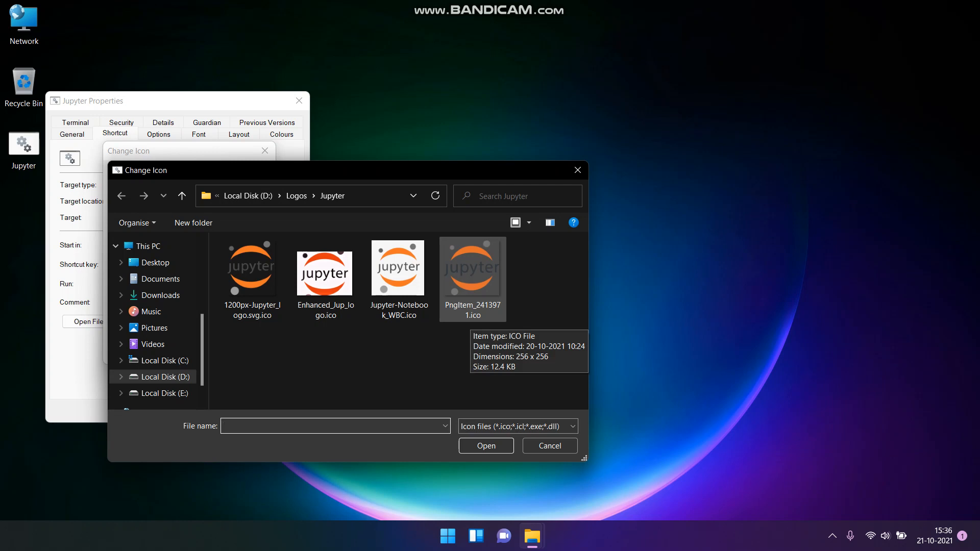
{"action": "left_click", "coordinate": [399, 269]}
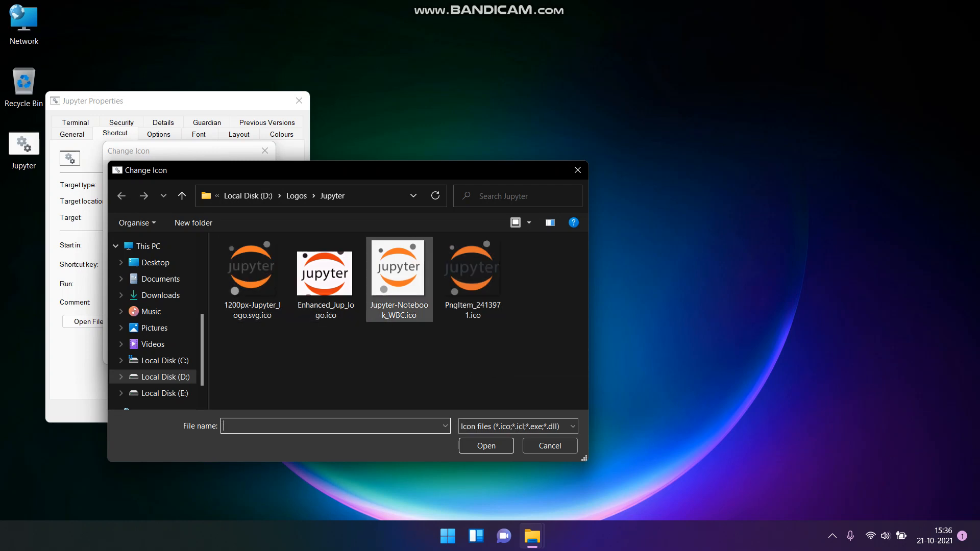
{"action": "left_click", "coordinate": [472, 275]}
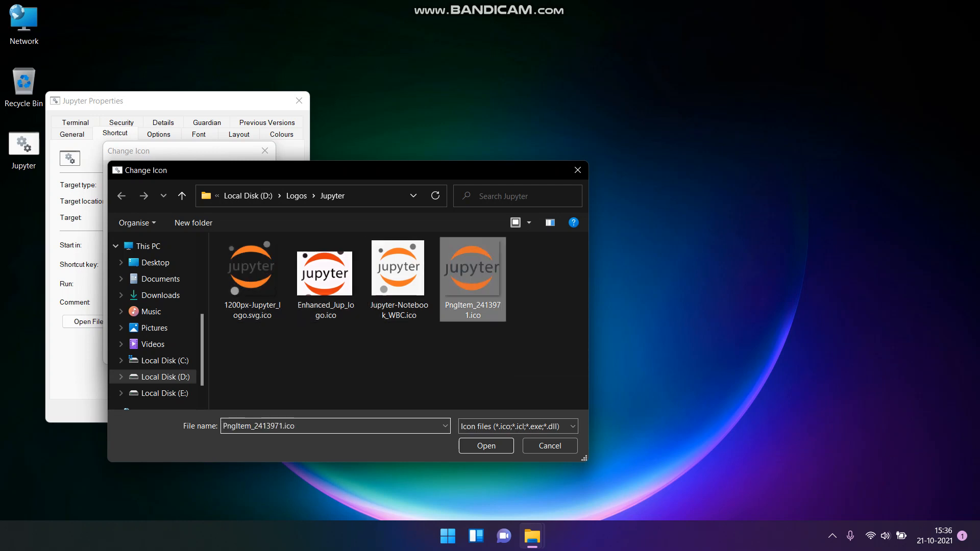
{"action": "left_click", "coordinate": [486, 446]}
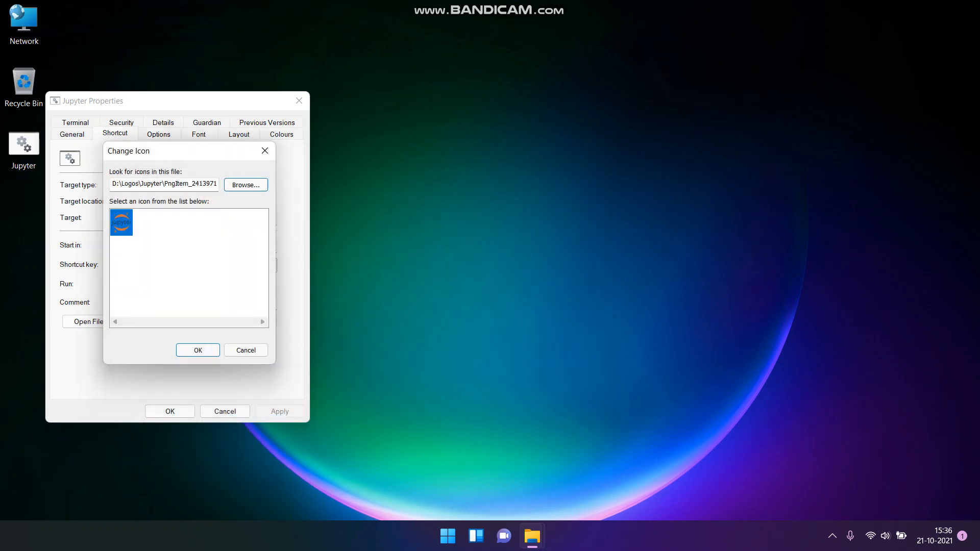
{"action": "left_click", "coordinate": [198, 350]}
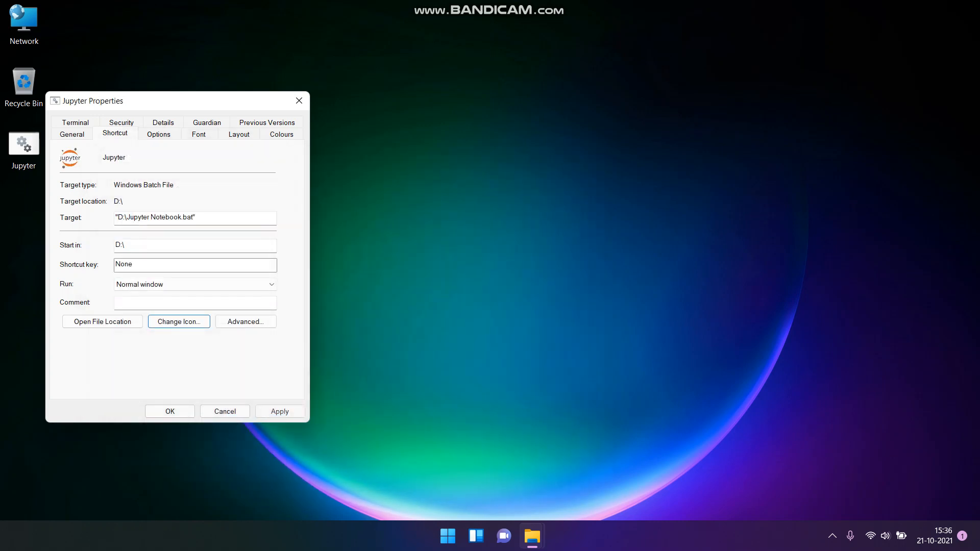
{"action": "triple_click", "coordinate": [155, 217]}
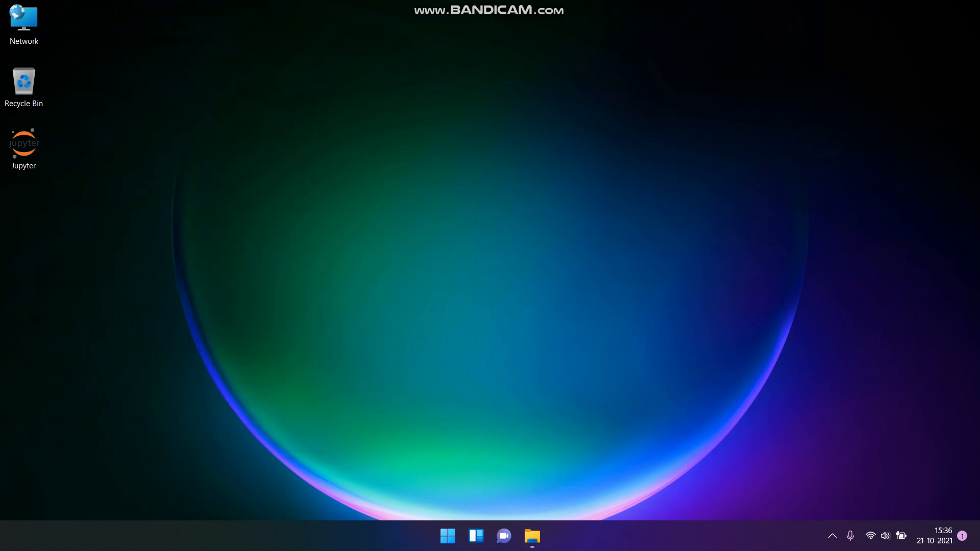
{"action": "left_click", "coordinate": [23, 145]}
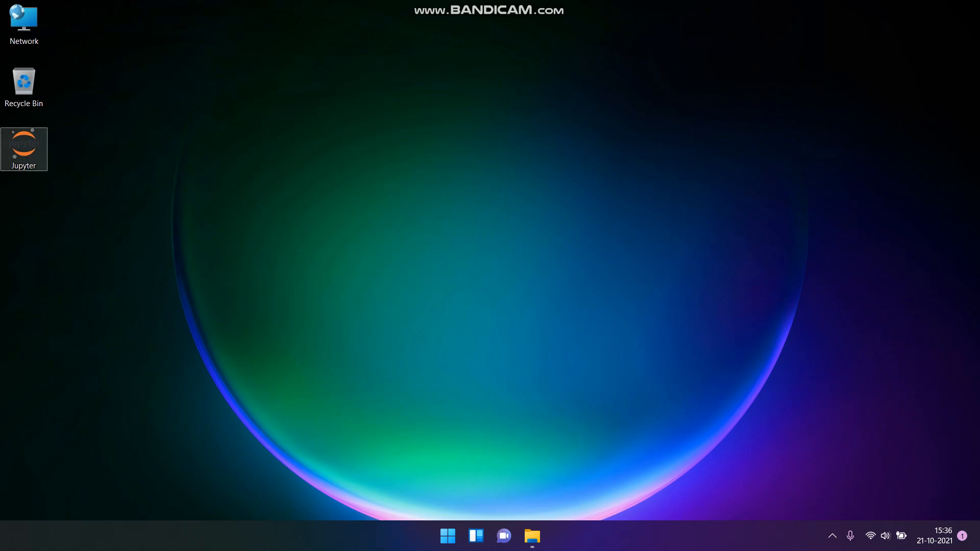
Step: Launch the Jupyter shortcut and scroll the Jupyter home page's folder list
{"action": "double_click", "coordinate": [23, 144]}
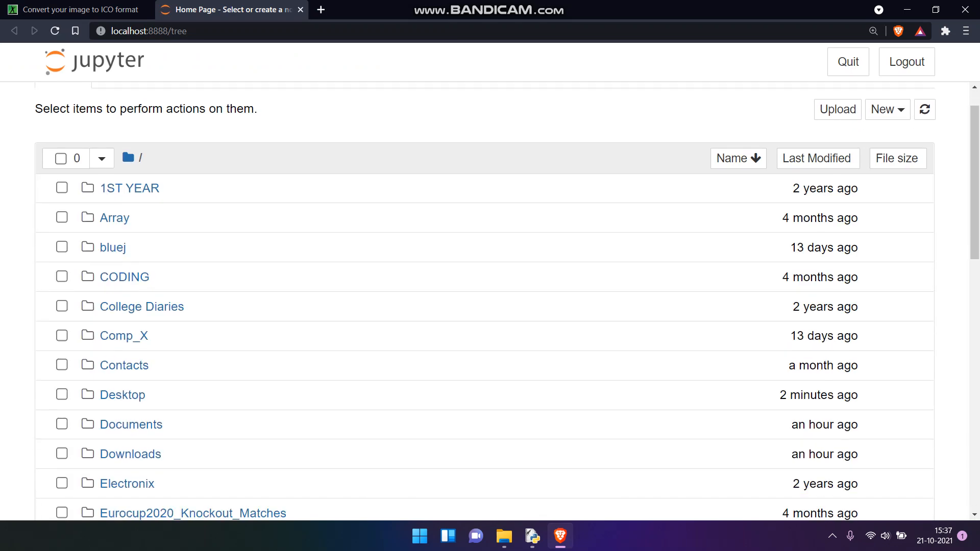
{"action": "scroll", "scroll_direction": "down", "scroll_amount": 3}
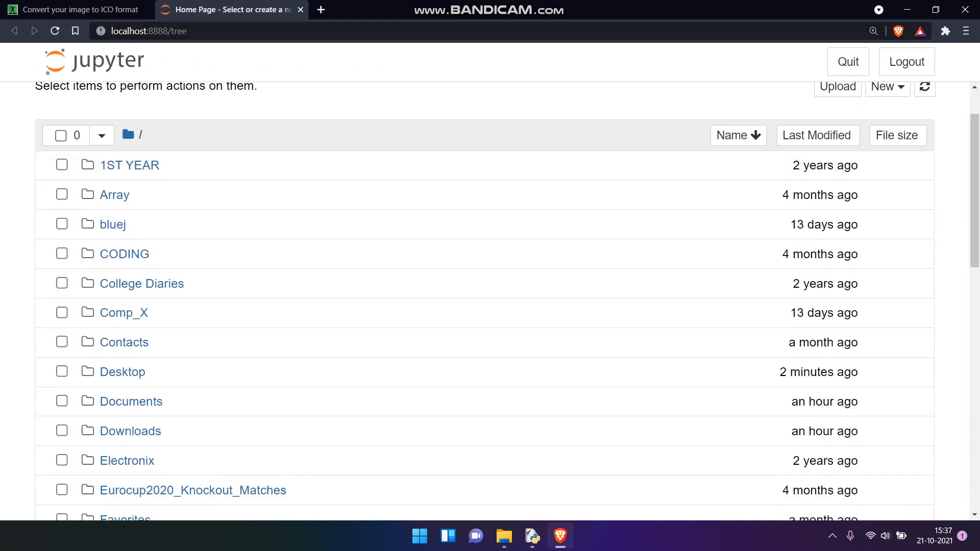